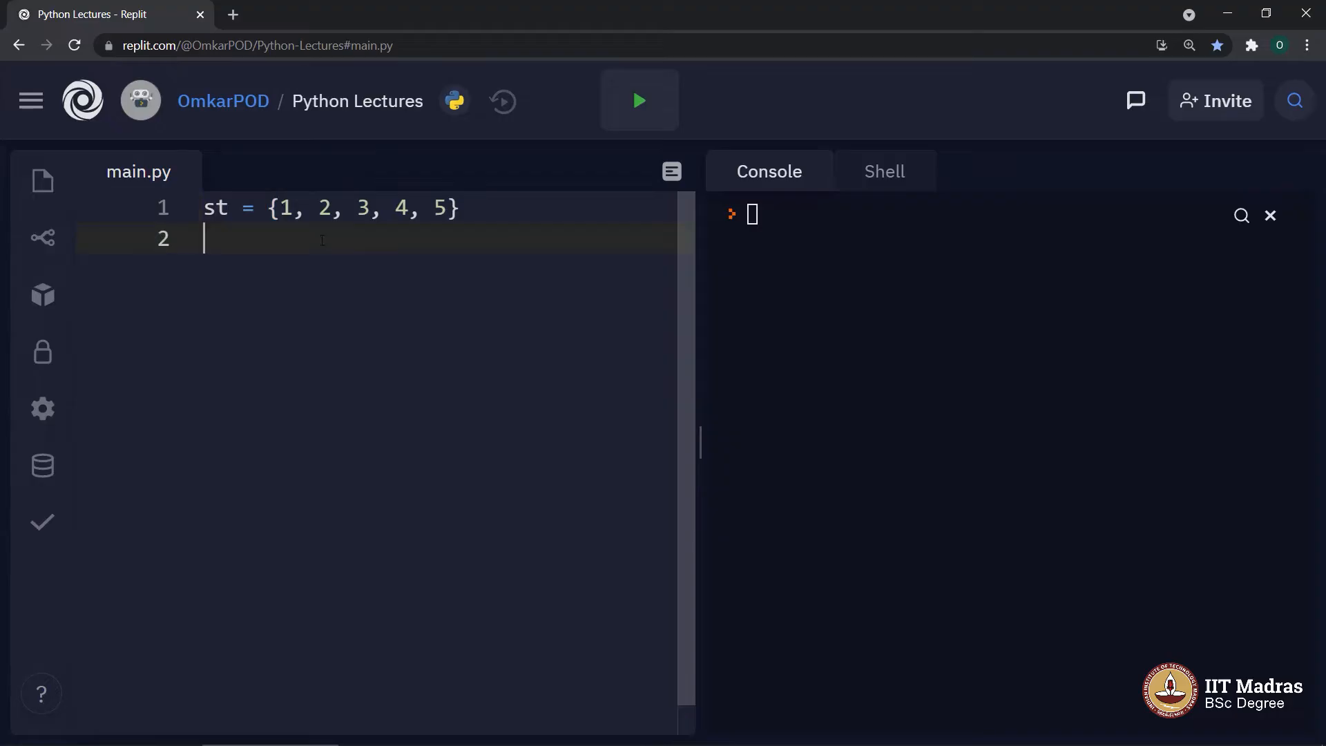
- Add duplicates 1, 2, 3, 5 to set st and write print(st) on line 2
drag(281, 208, 420, 209)
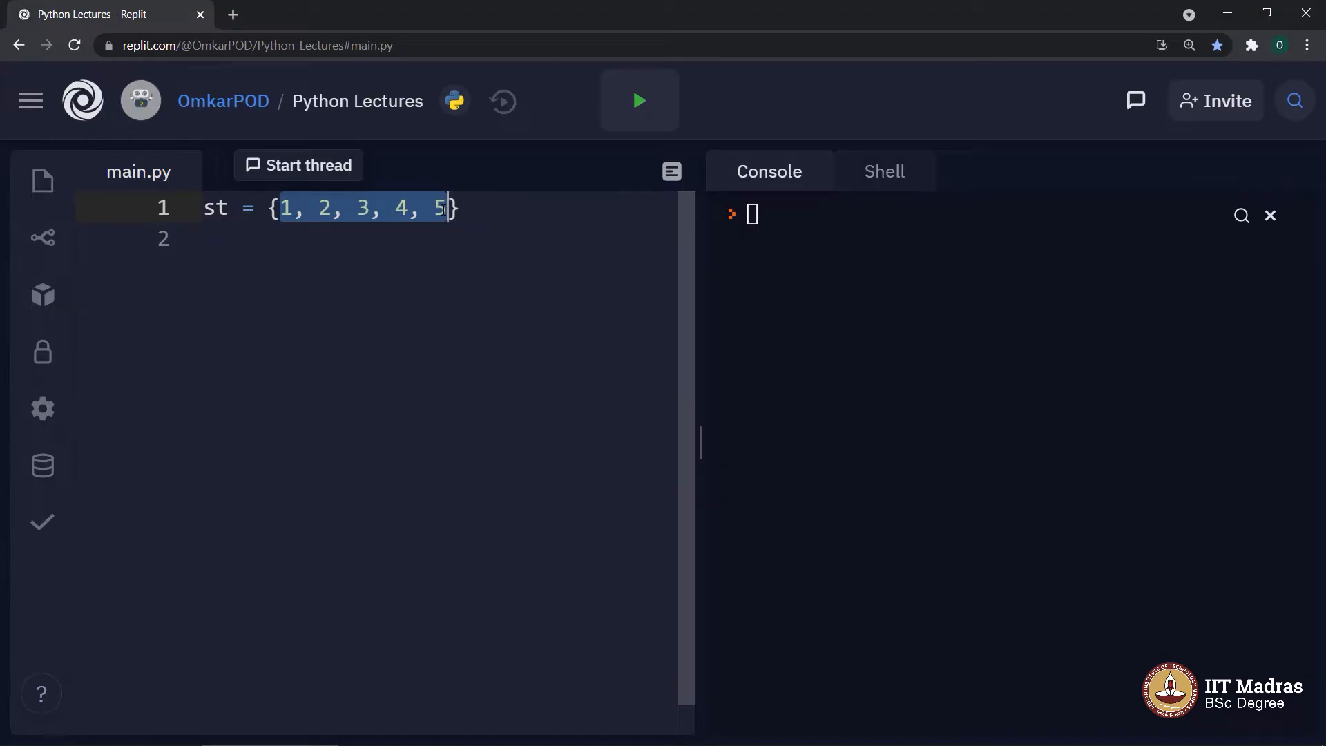
click(248, 237)
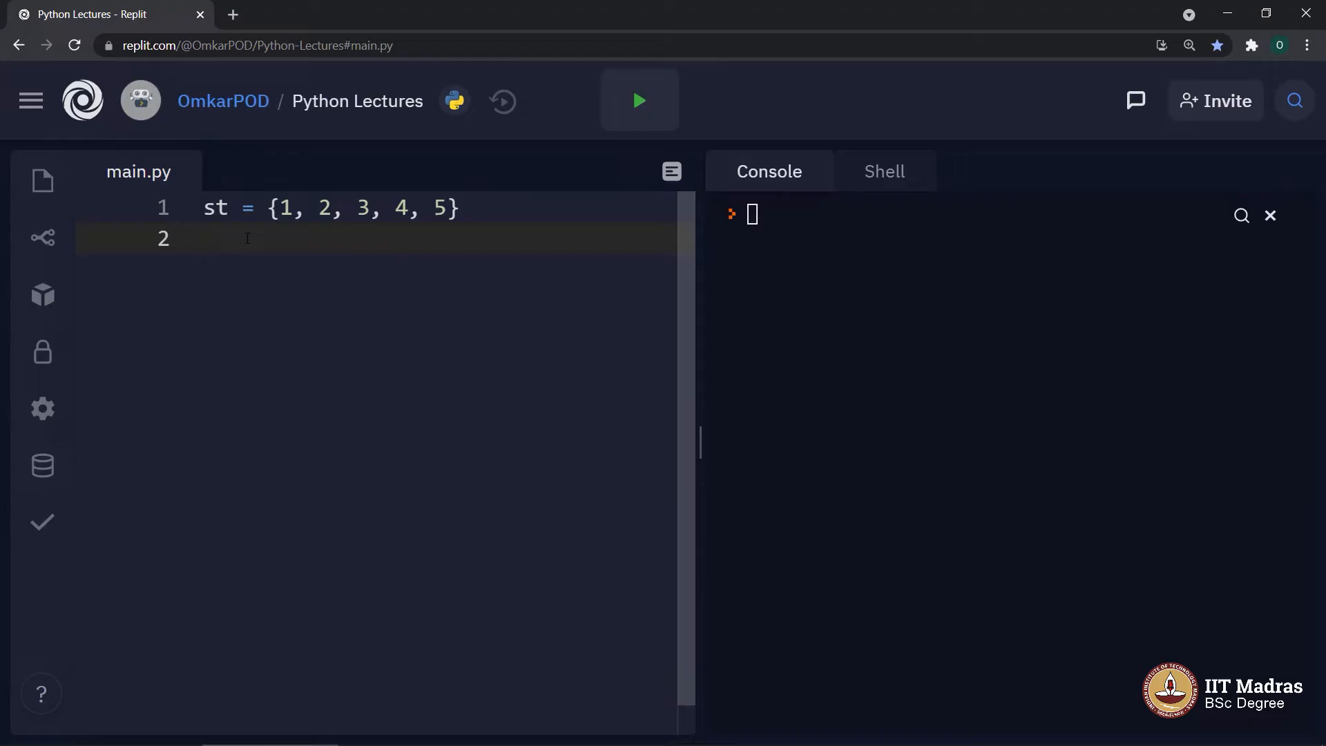
text(, 1, 2, 3, 5)
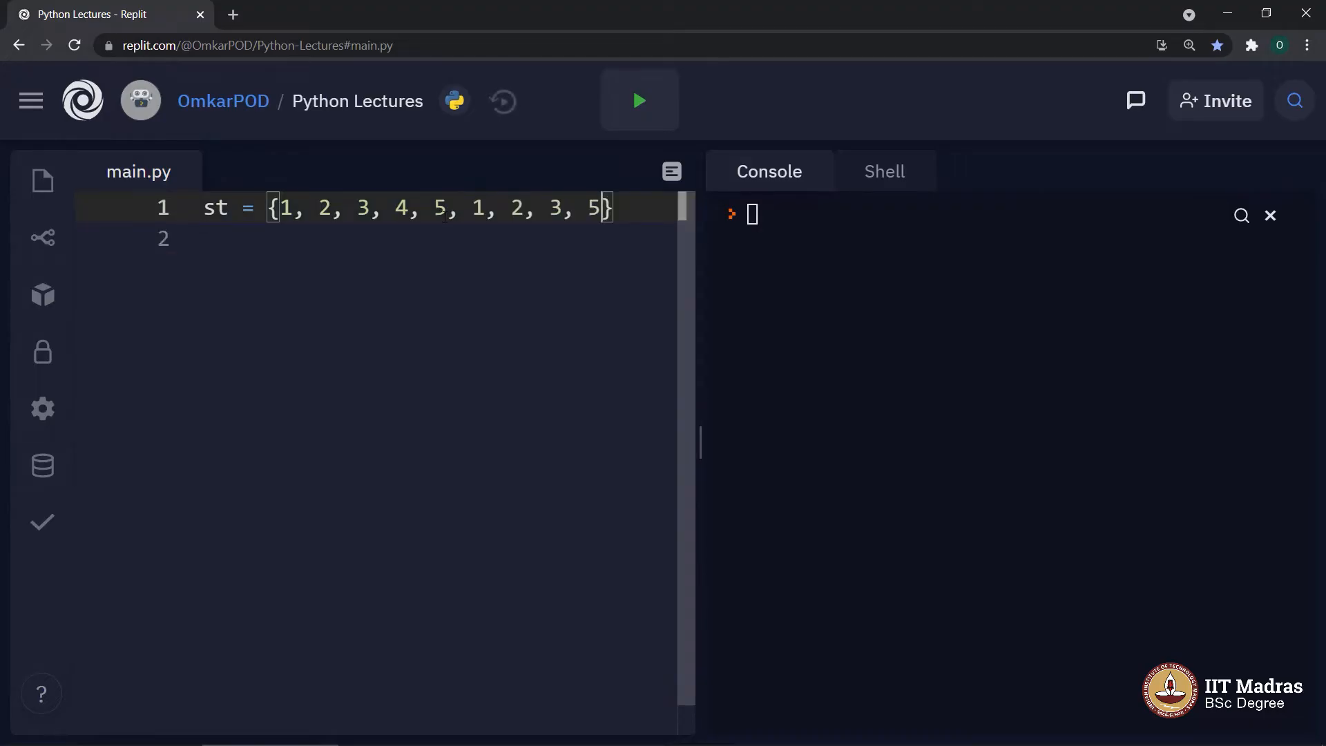
text(p)
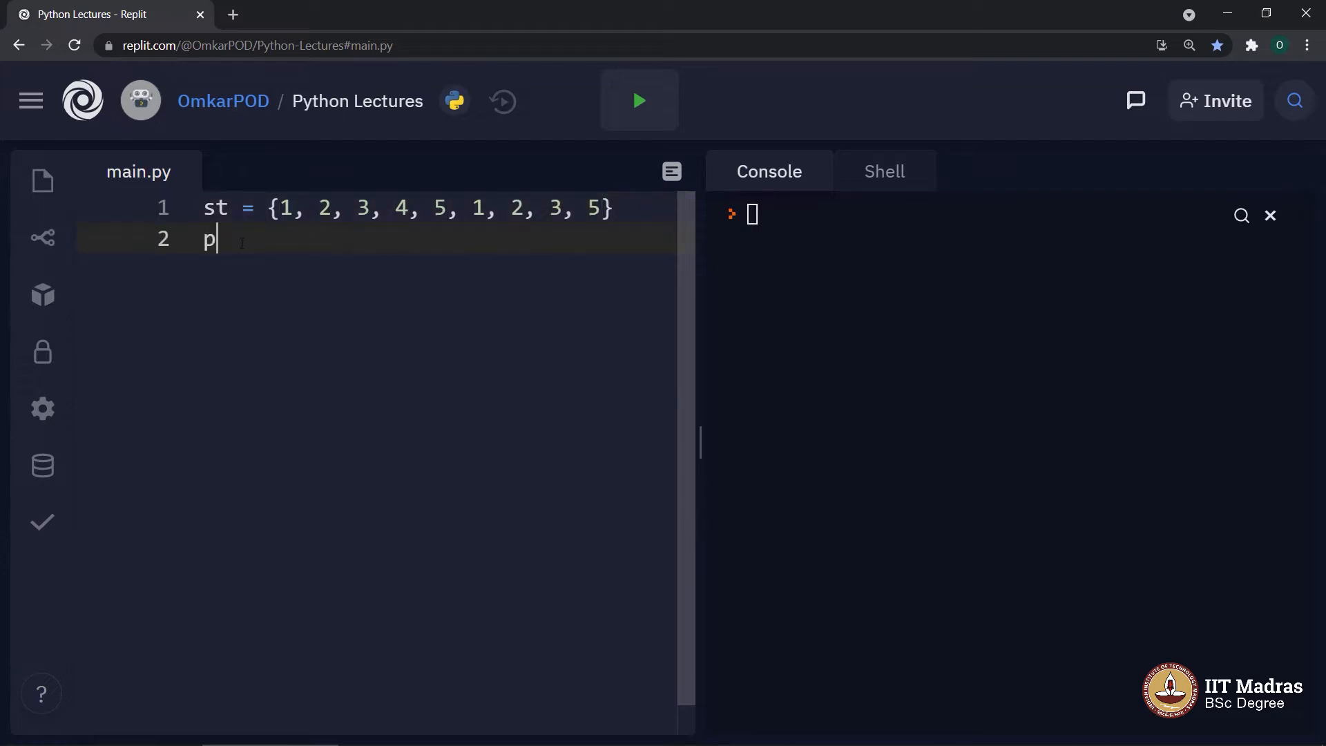
text(rint())
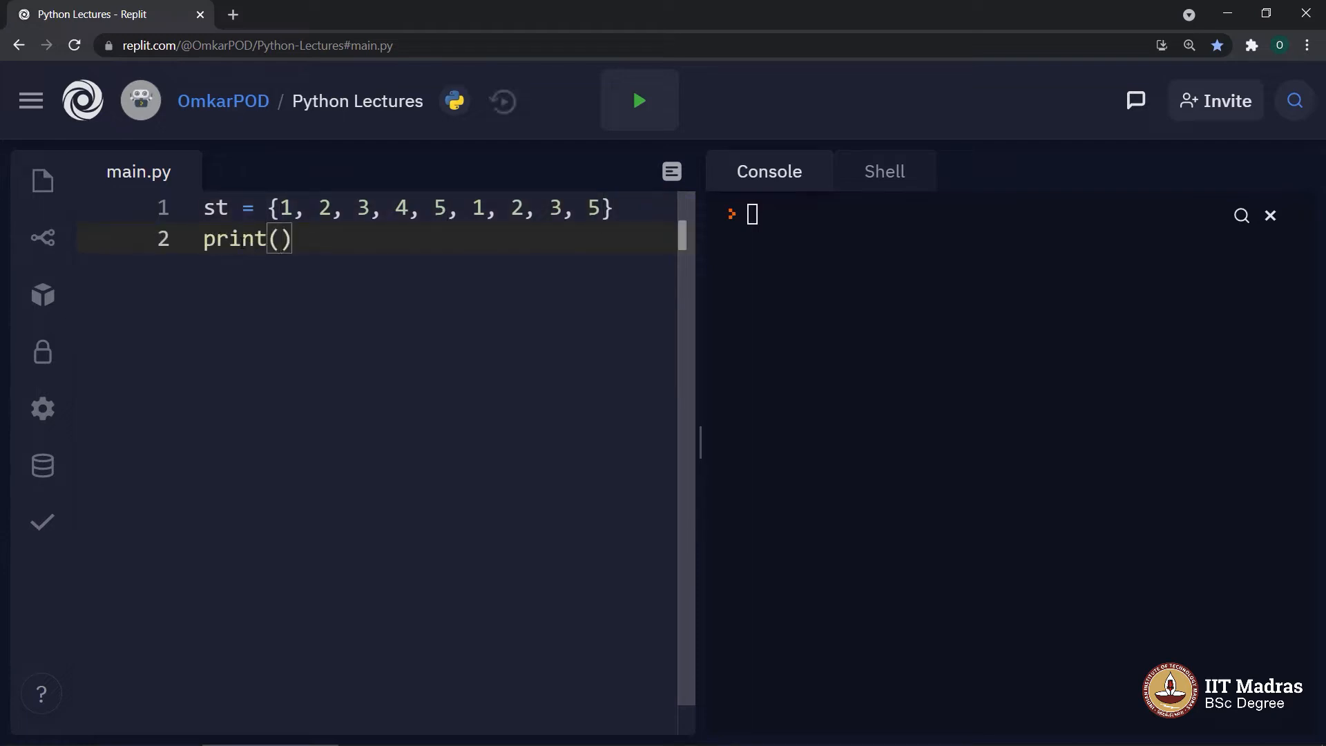
text(st)
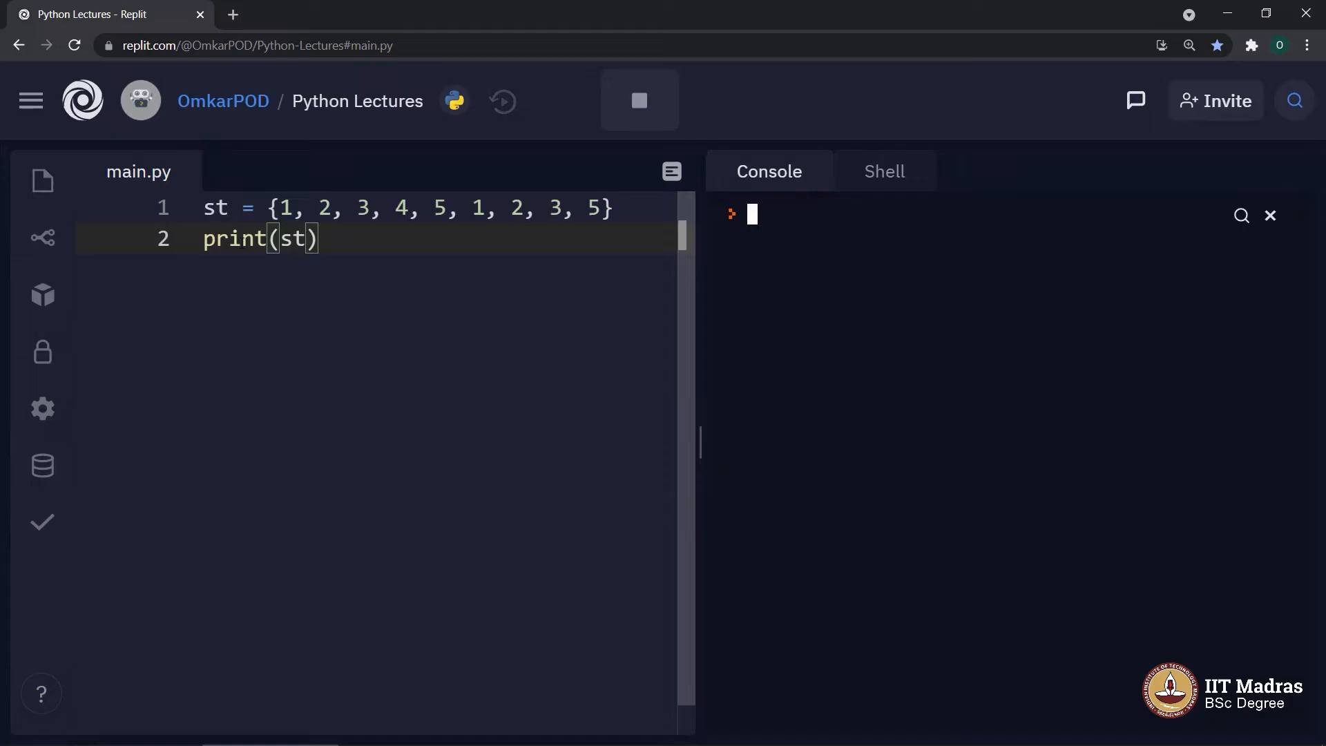
- Run main.py so the console shows {1, 2, 3, 4, 5} with duplicates removed
click(638, 101)
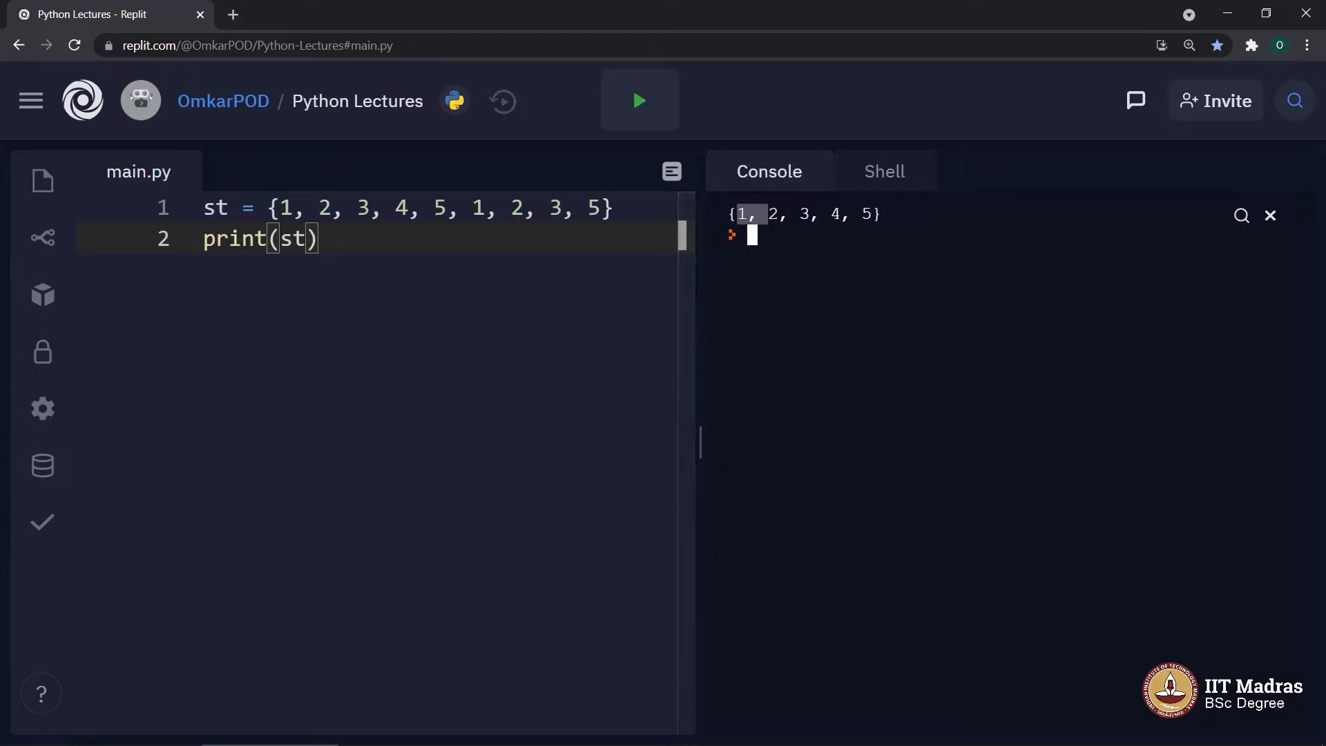
drag(738, 214, 872, 214)
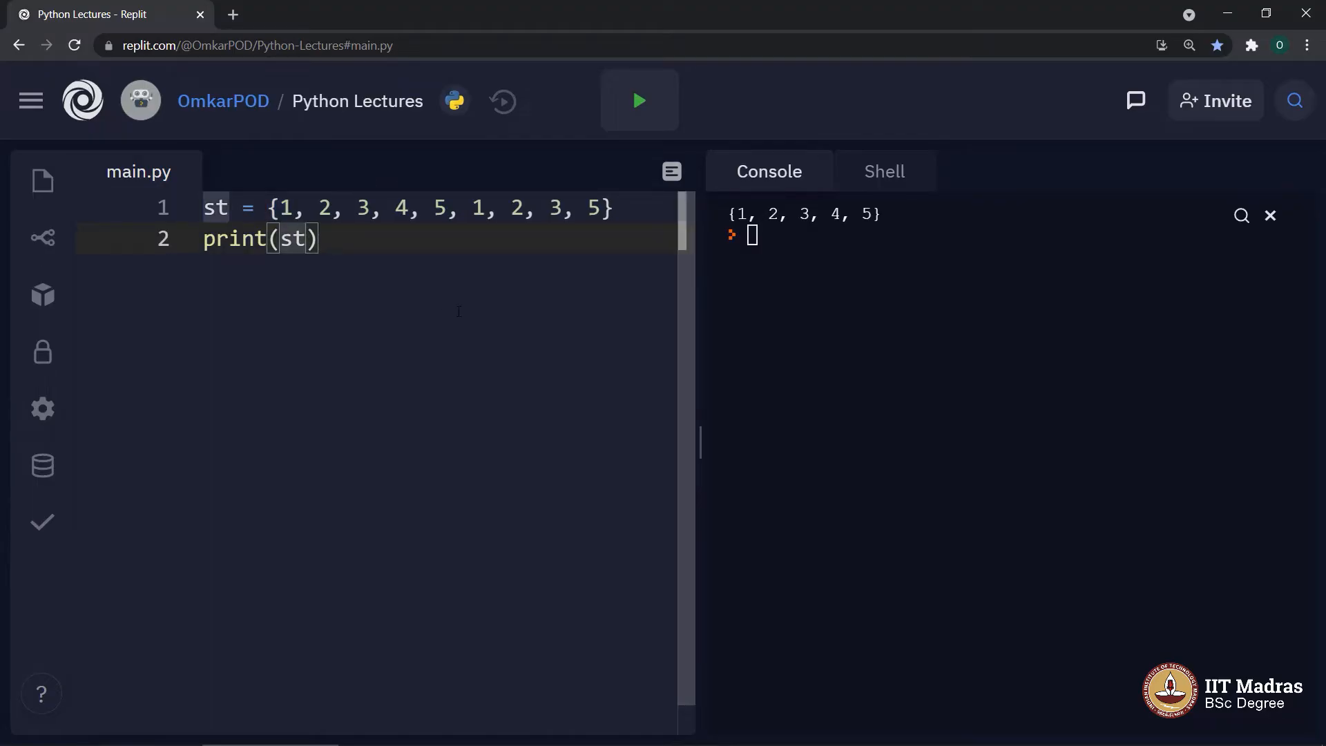
- Change line 2 to print(st[0]) and run it, highlighting the 'set object is not subscriptable' TypeError
text([])
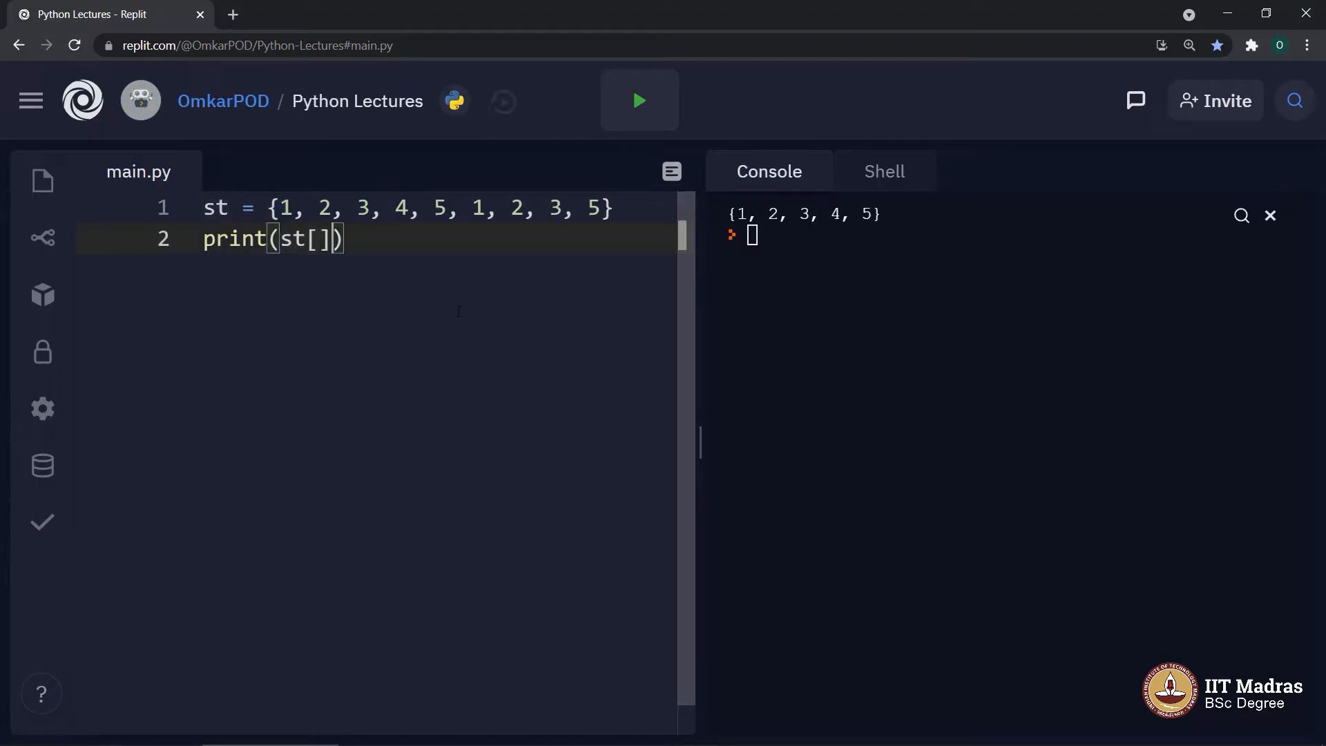
text(0)
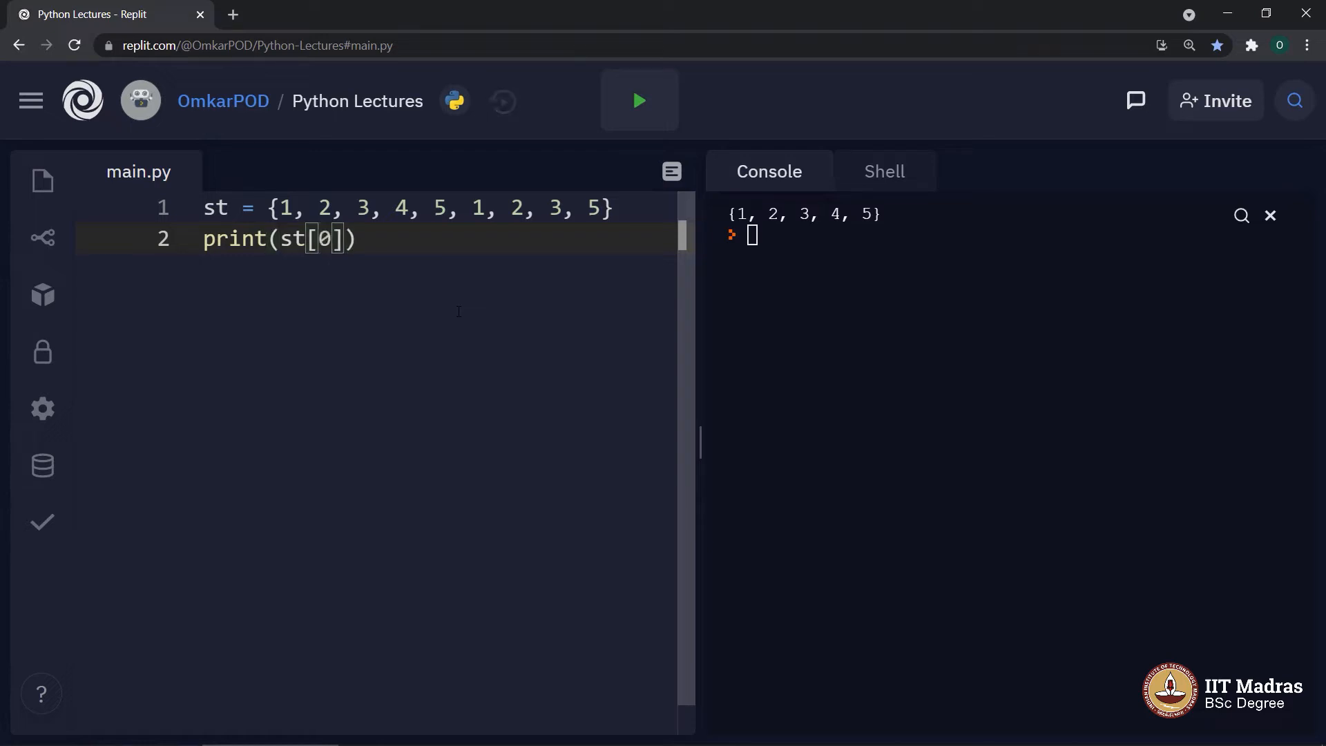
click(638, 99)
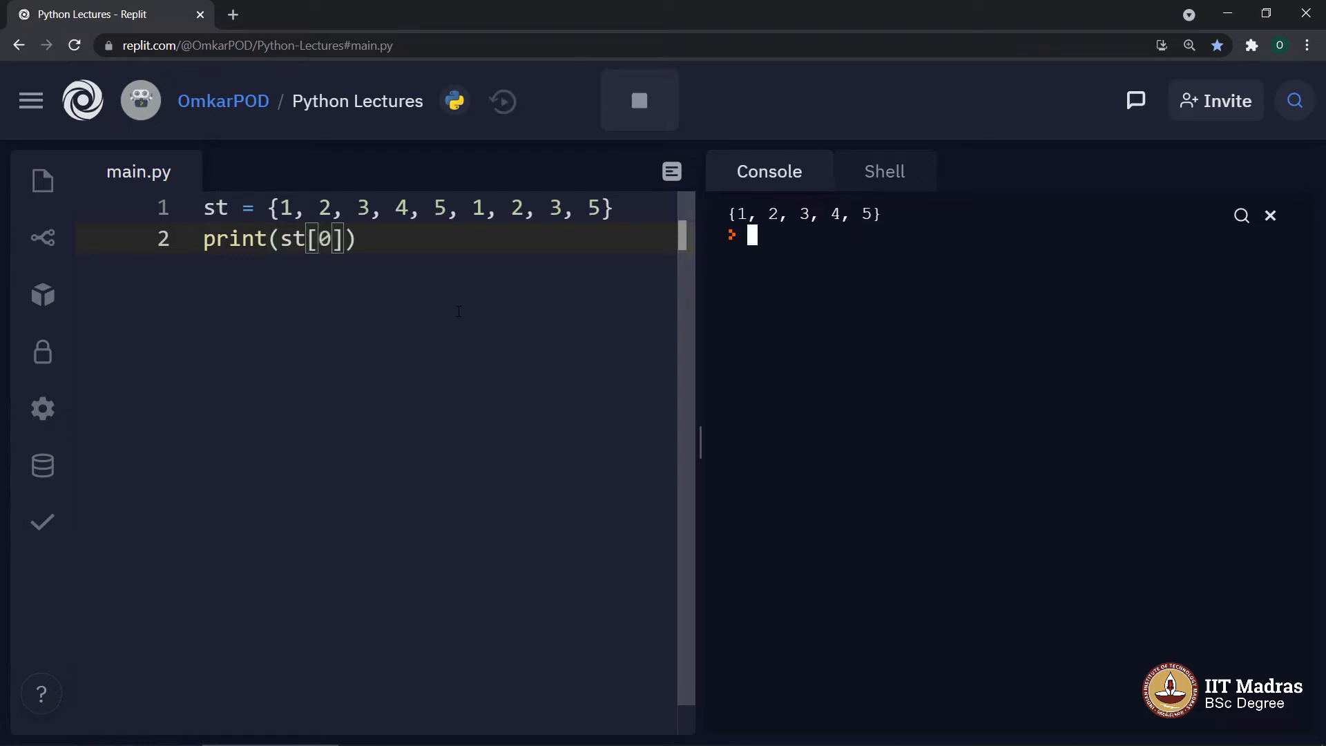
click(638, 99)
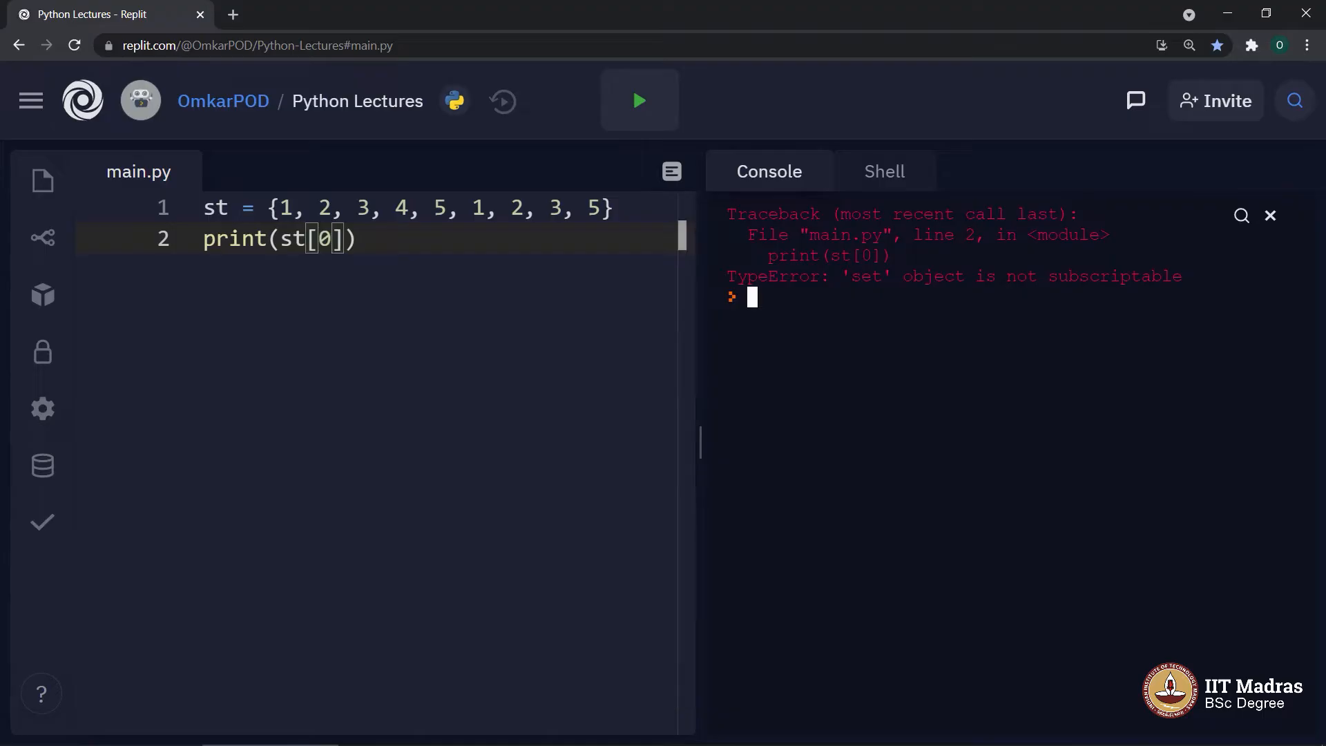
drag(840, 276, 1076, 276)
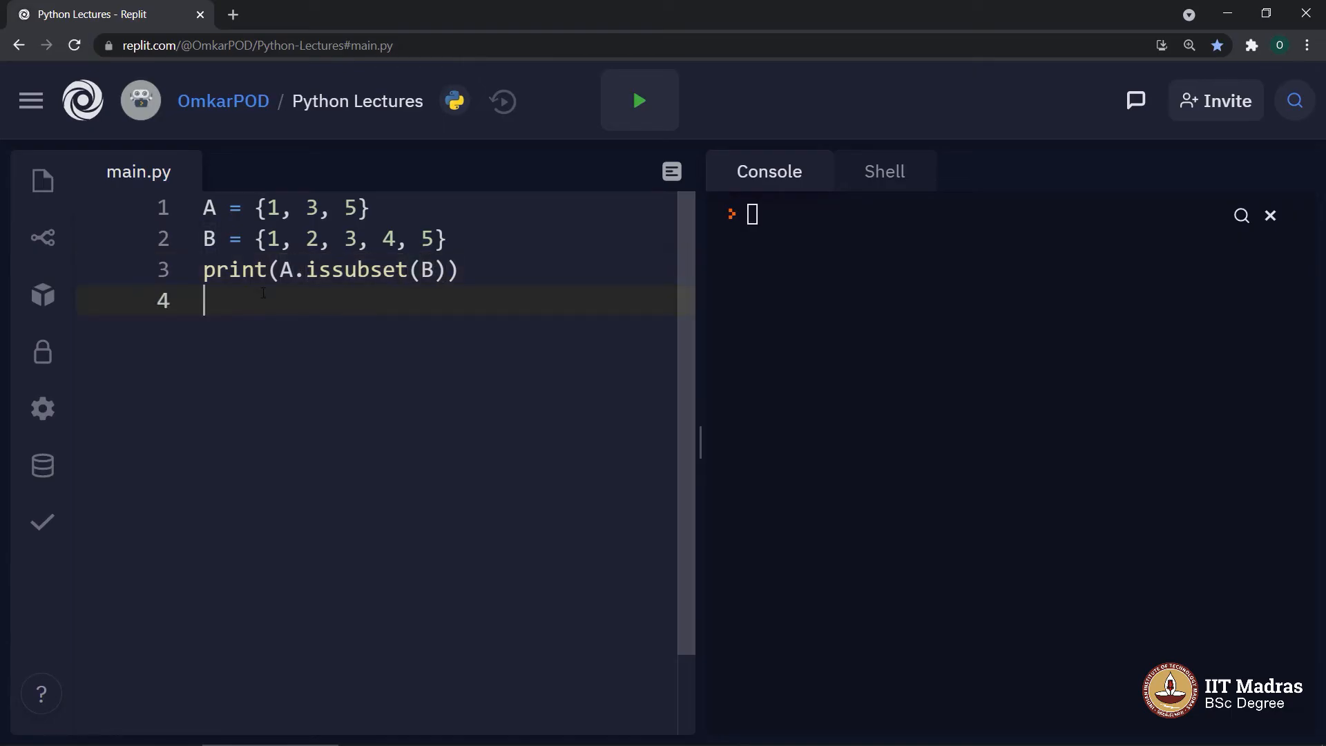
- Run print(A.issubset(B)) for A = {1, 3, 5}, B = {1, 2, 3, 4, 5}, printing True
click(638, 100)
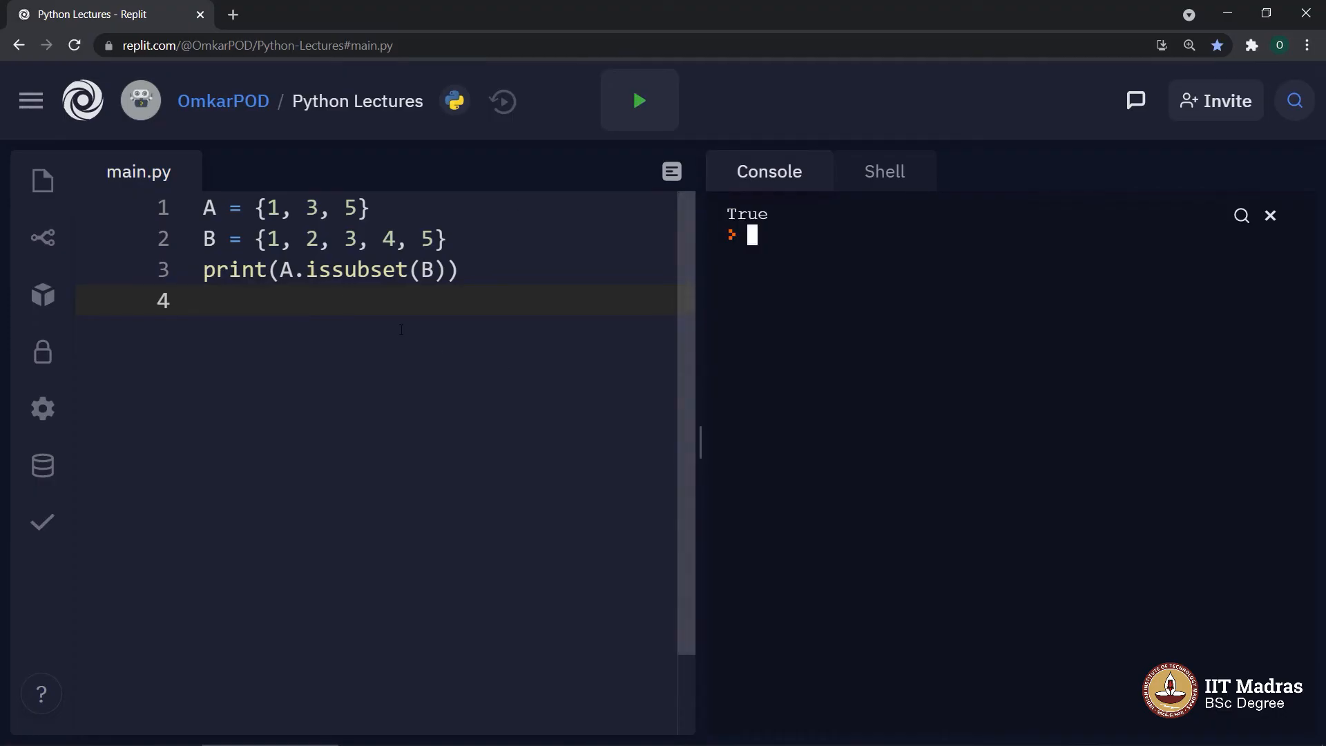
double_click(337, 270)
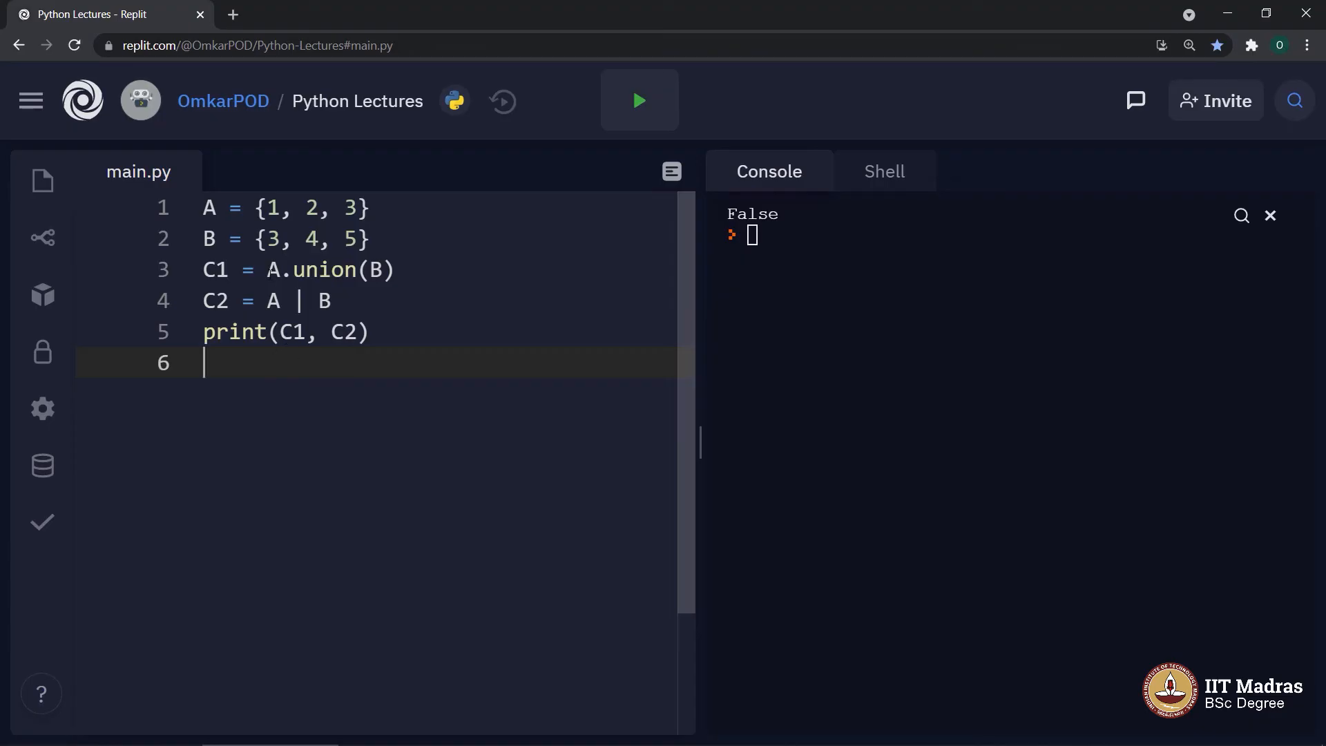
- Run C1 = A.union(B) and C2 = A | B, printing {1, 2, 3, 4, 5} twice
drag(265, 270, 394, 269)
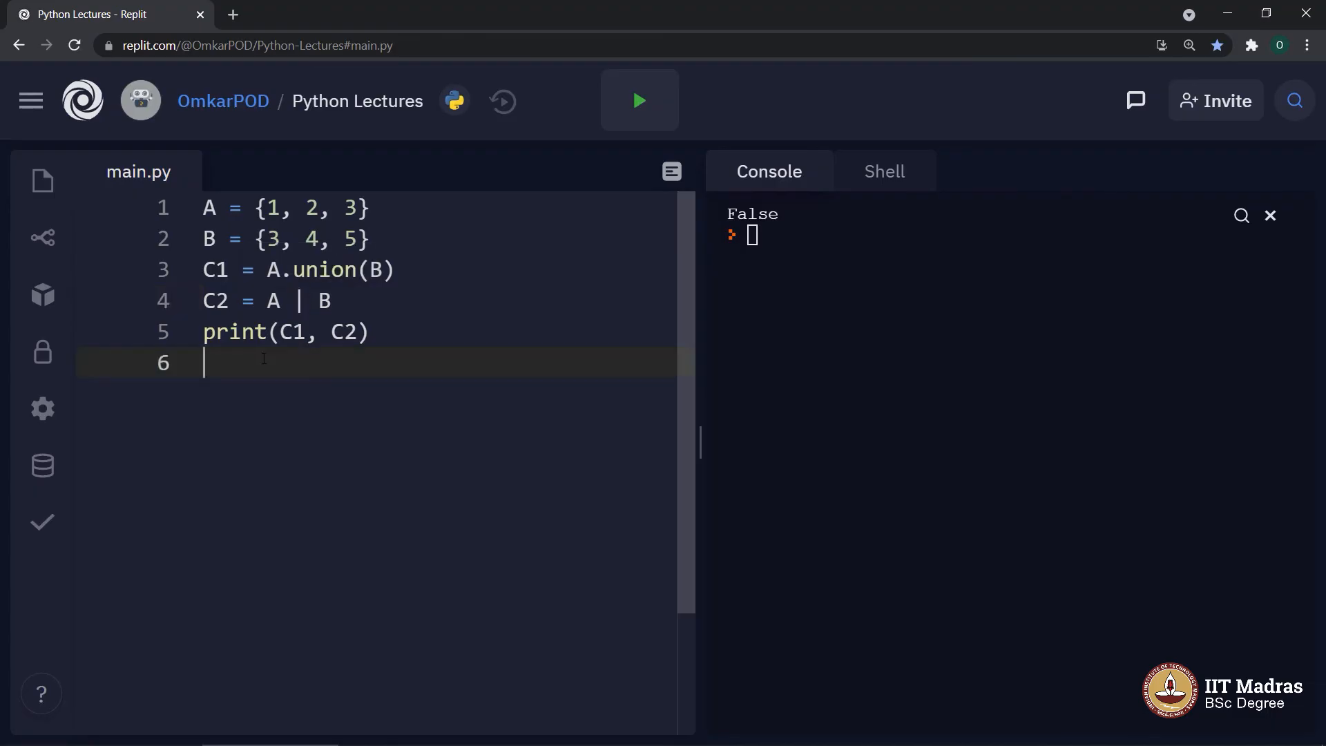
click(637, 99)
text(intersect)
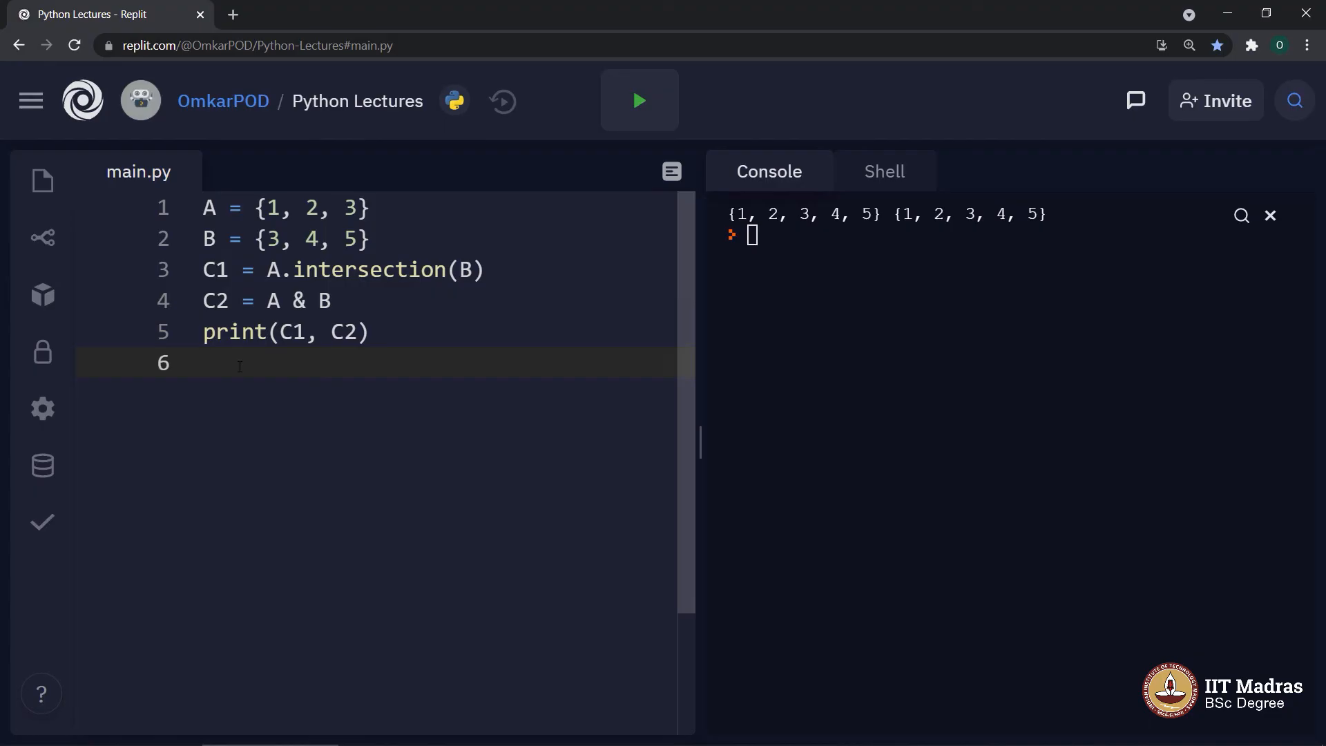
- Run C1 = A.intersection(B) and C2 = A & B, printing {3} {3}
click(638, 99)
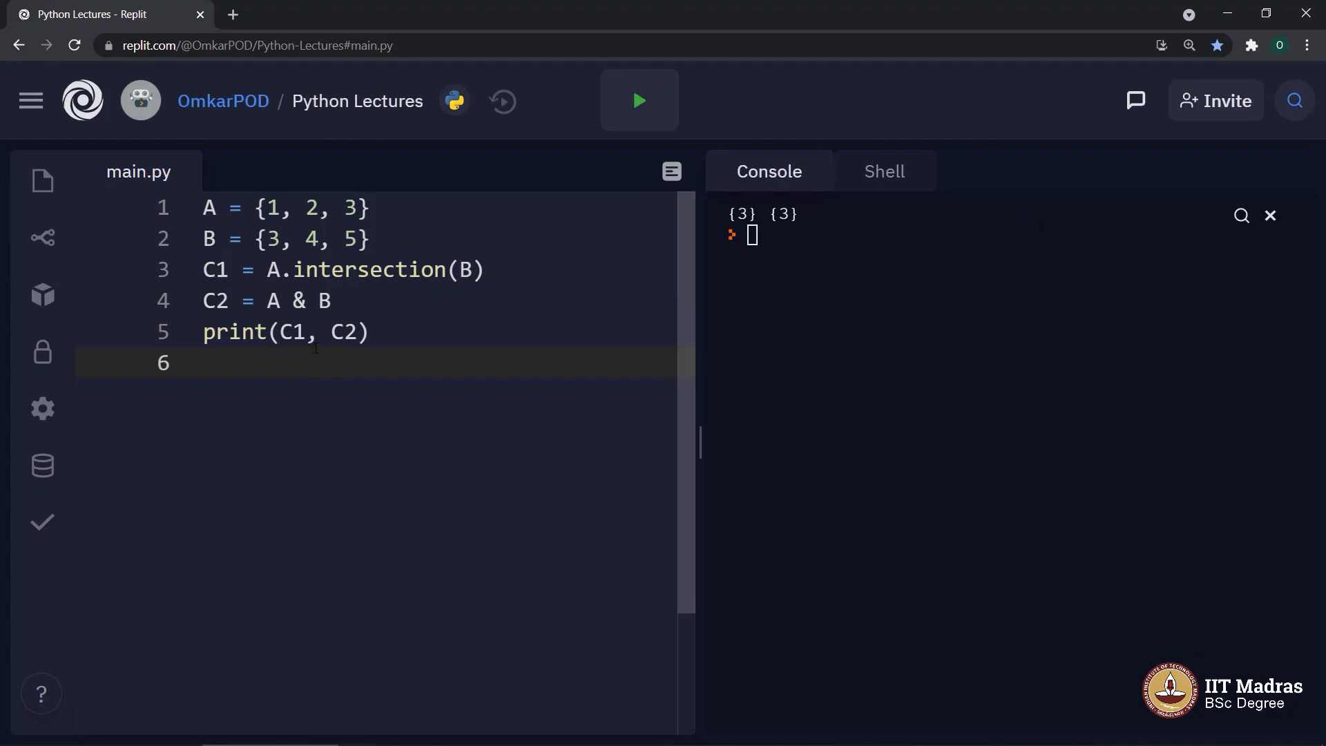
double_click(298, 301)
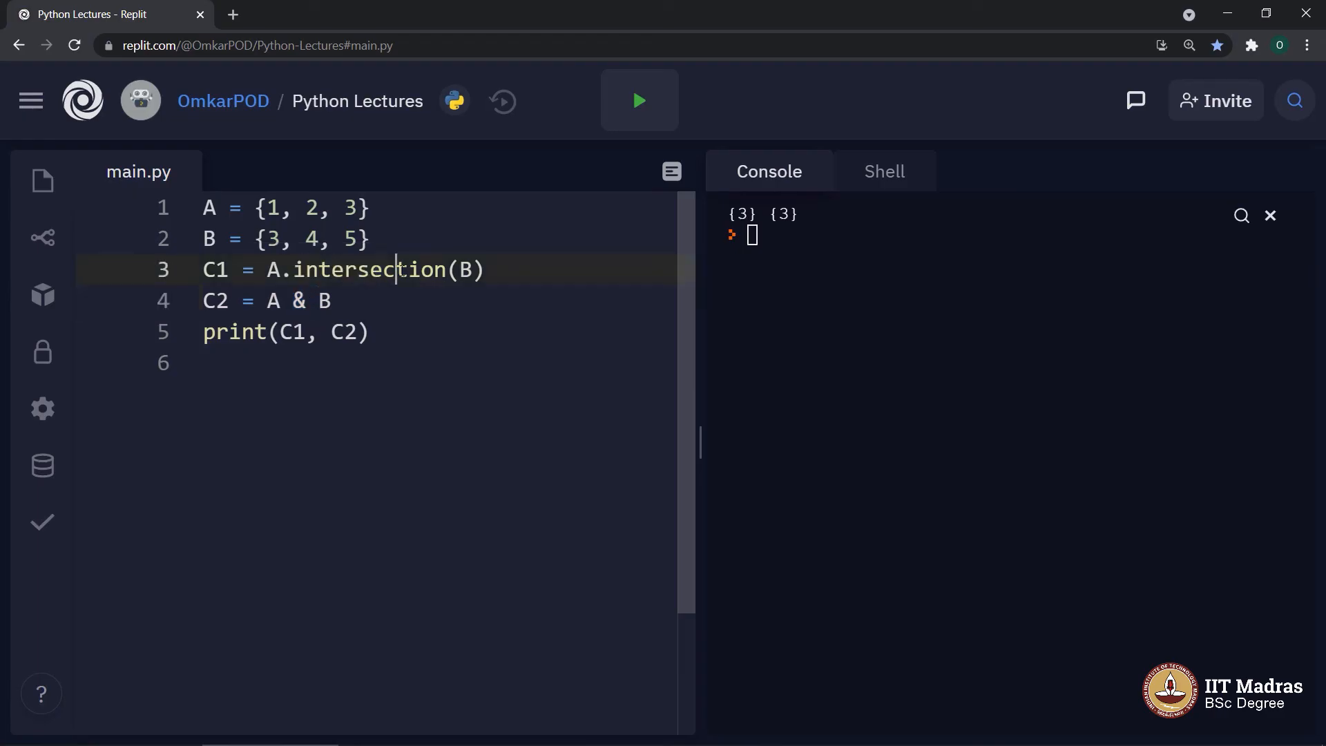
double_click(366, 269)
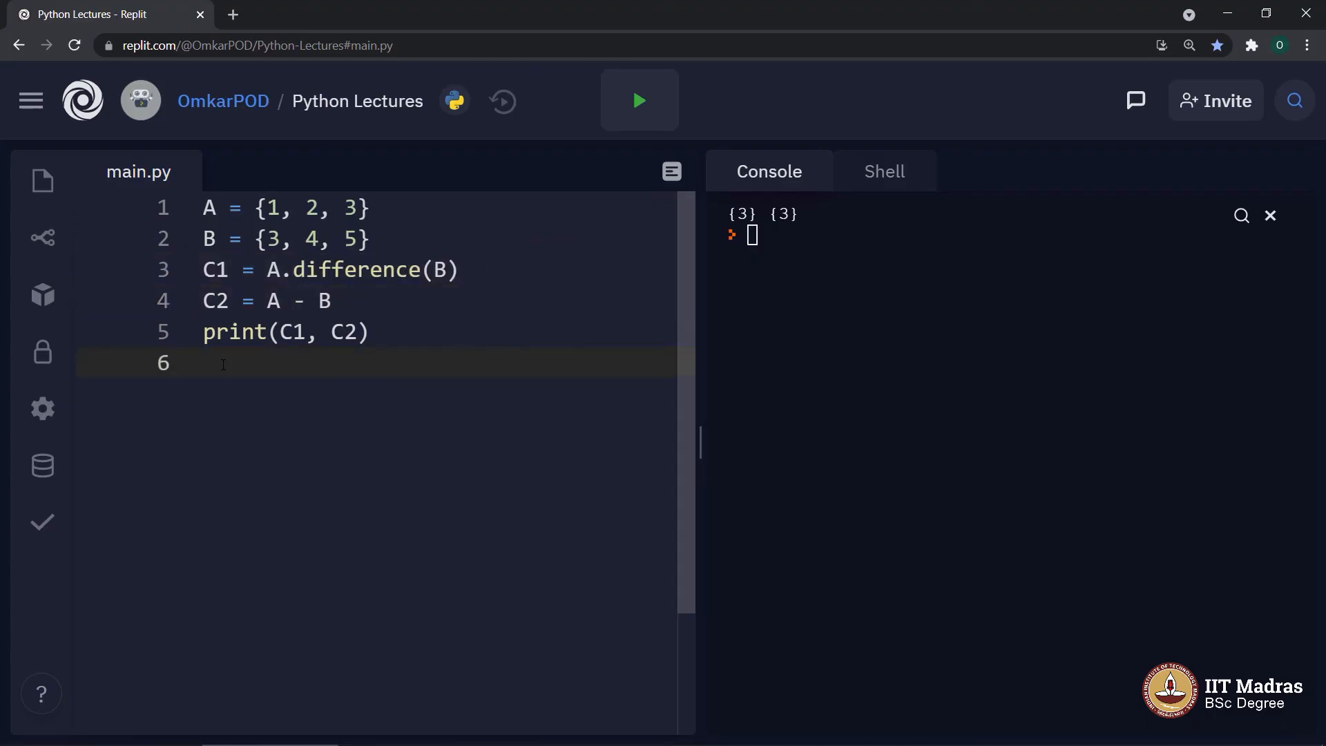
- Run C1 = A.difference(B) and C2 = A - B, printing {1, 2} {1, 2}
double_click(355, 269)
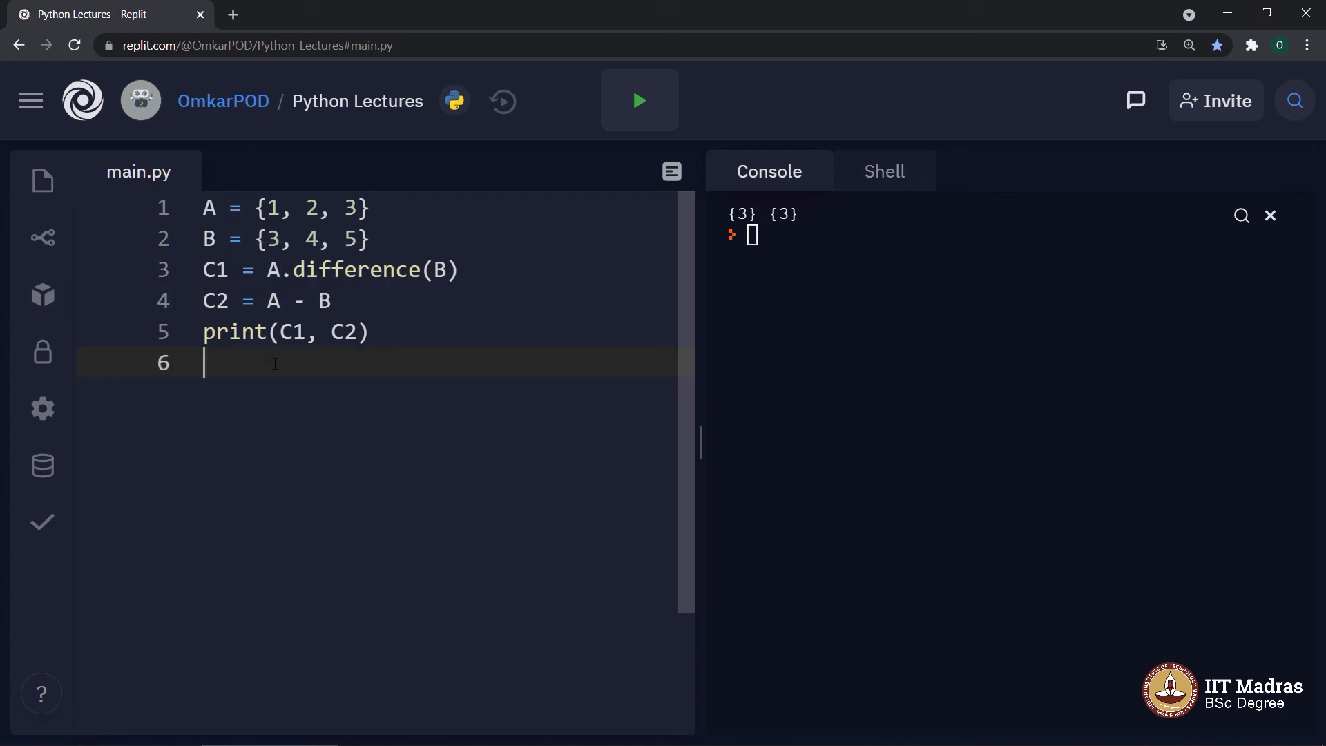
click(639, 99)
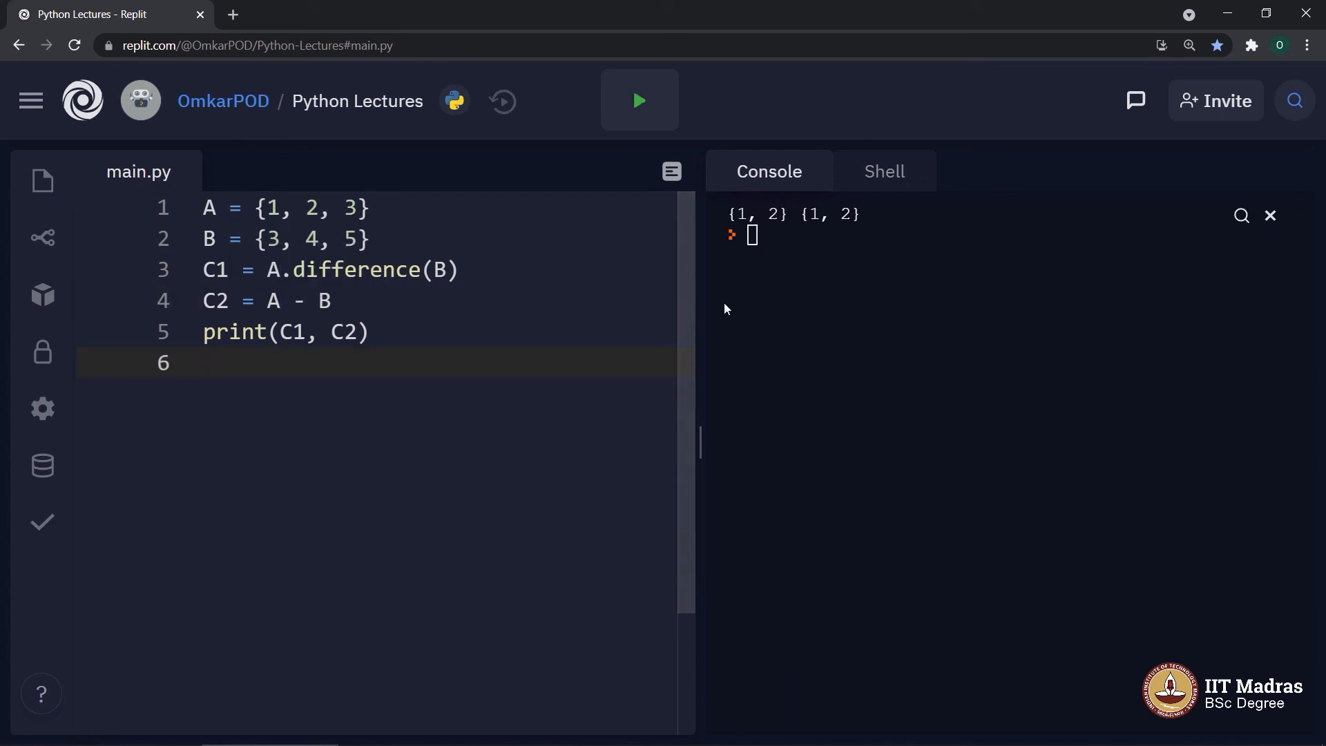